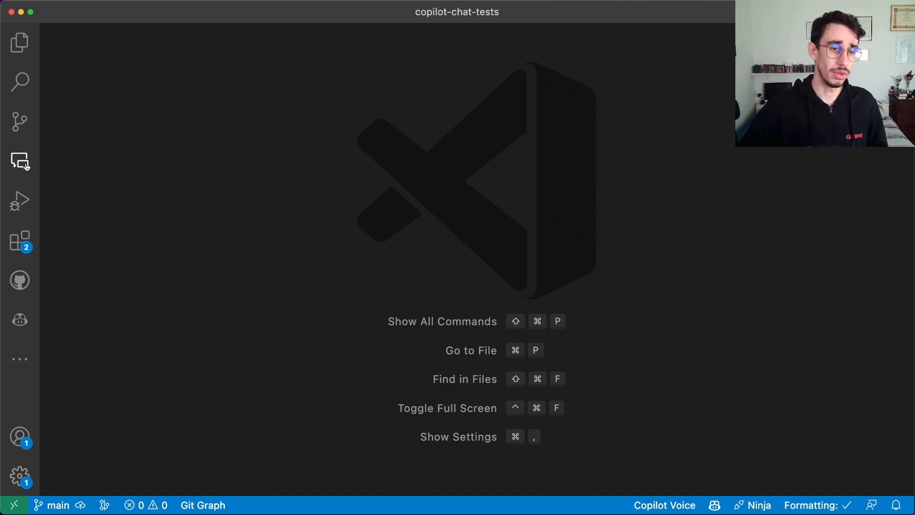
# - List Copilot Chat's slash commands with /, then show the project file tree
pyautogui.click(18, 161)
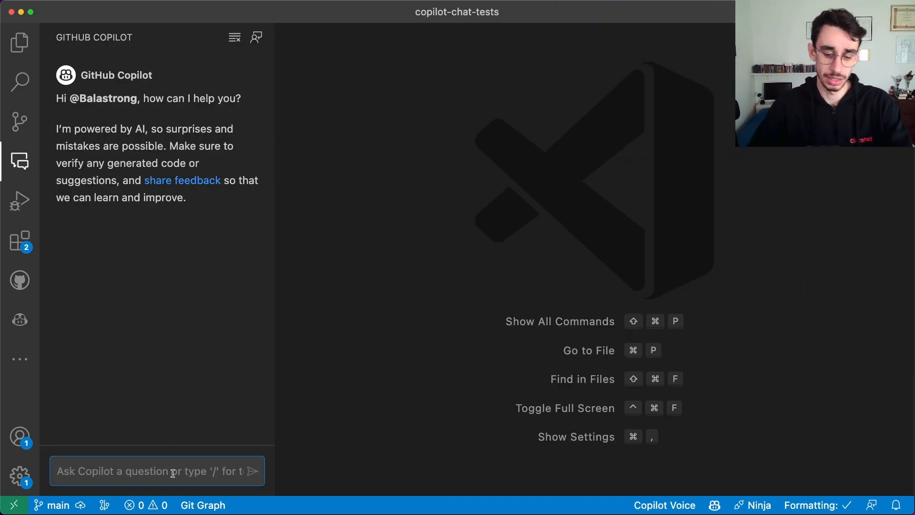
pyautogui.write('/')
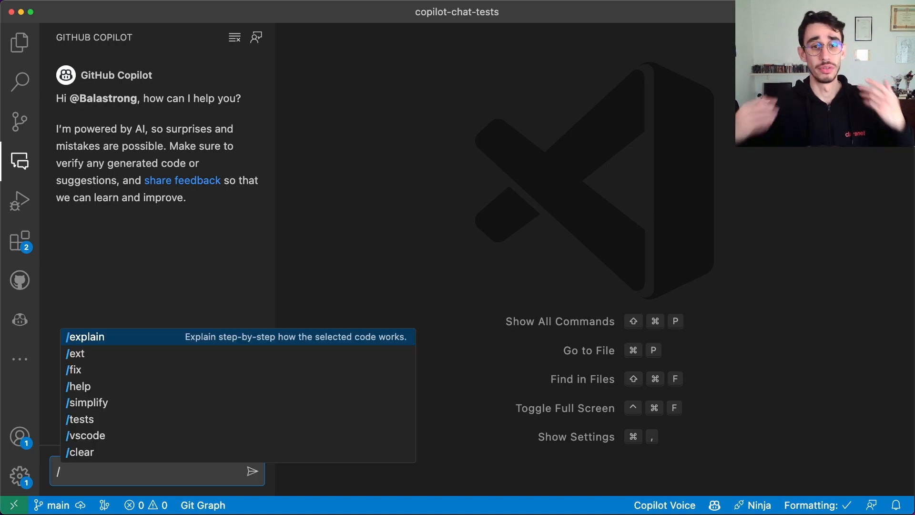
pyautogui.moveTo(79, 386)
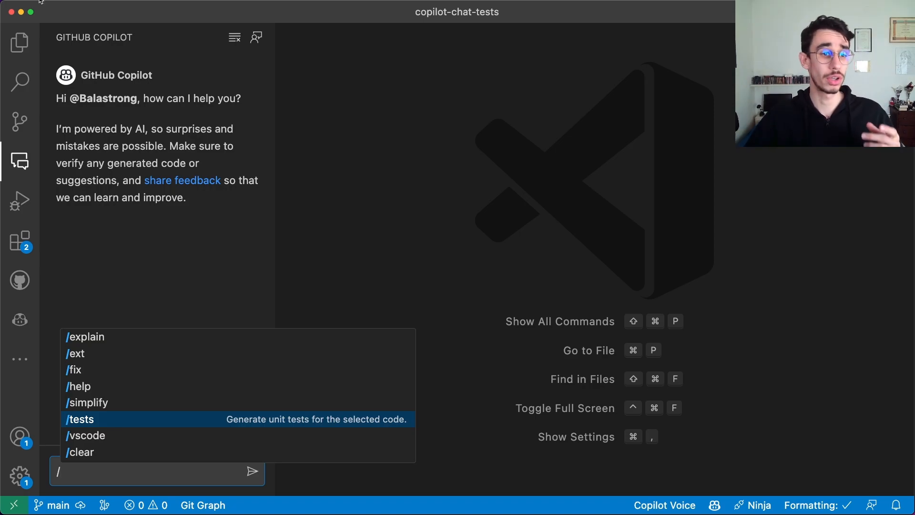
pyautogui.click(18, 42)
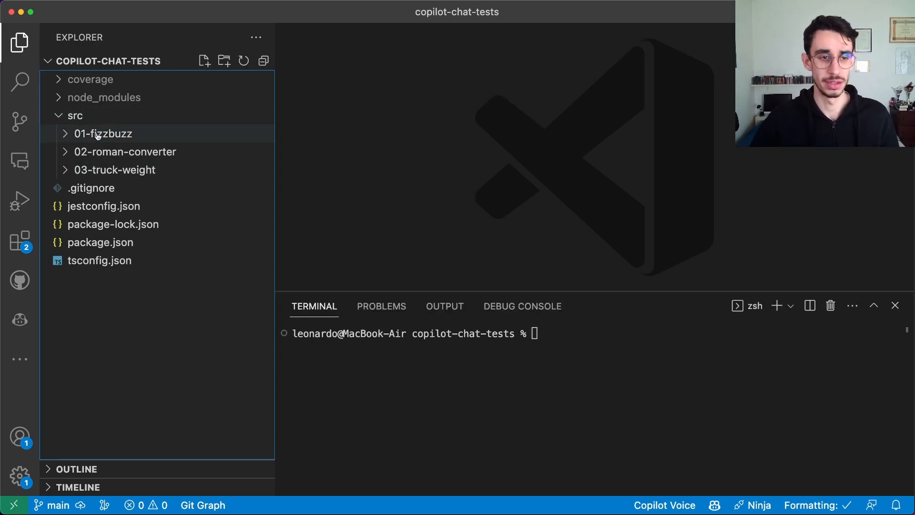
# - Open src/01-fizzbuzz/index.ts and send /tests so Copilot generates Jest tests for fizzbuzz
pyautogui.click(102, 133)
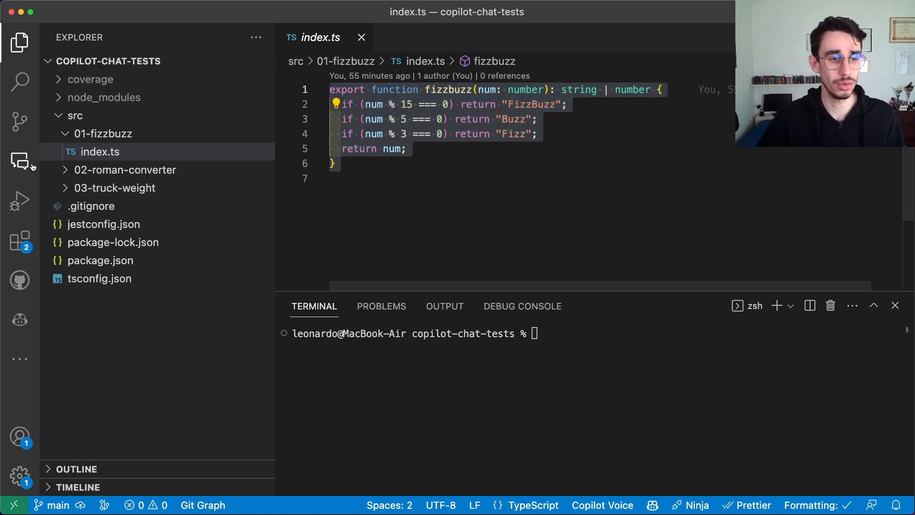
pyautogui.click(18, 160)
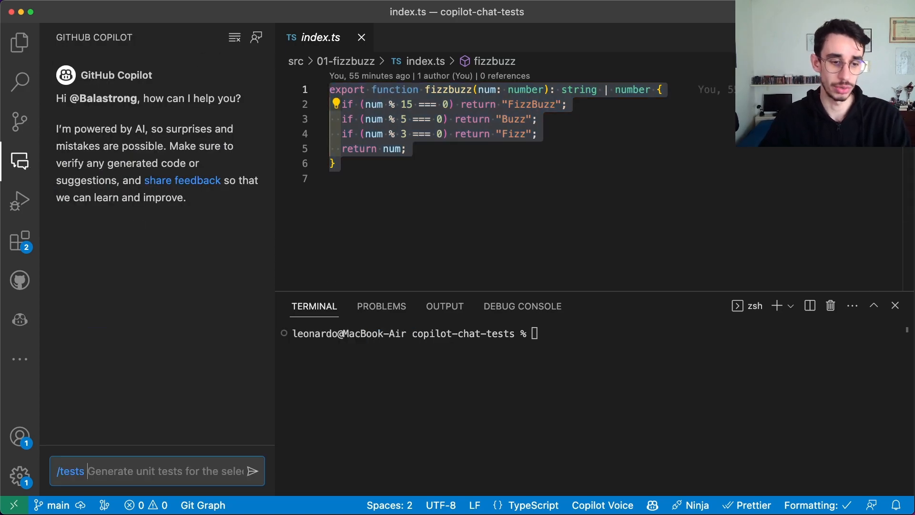
pyautogui.press('Enter')
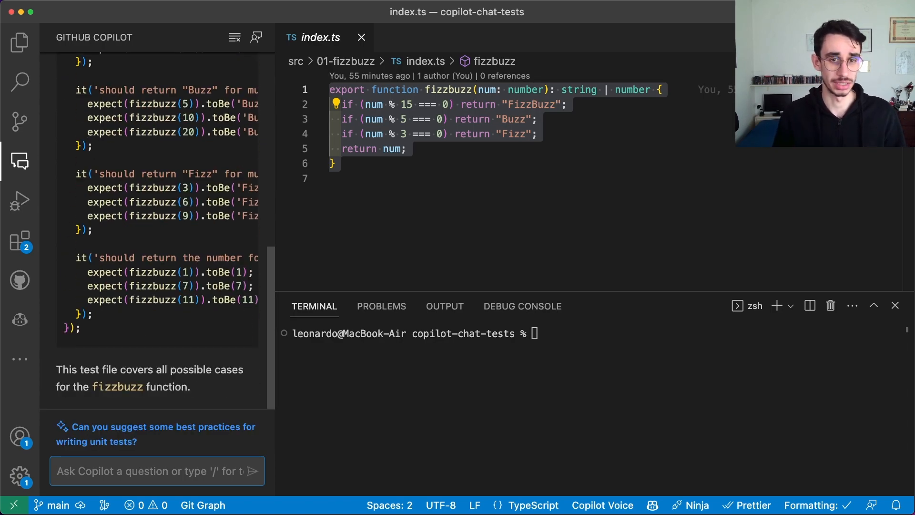
pyautogui.click(19, 43)
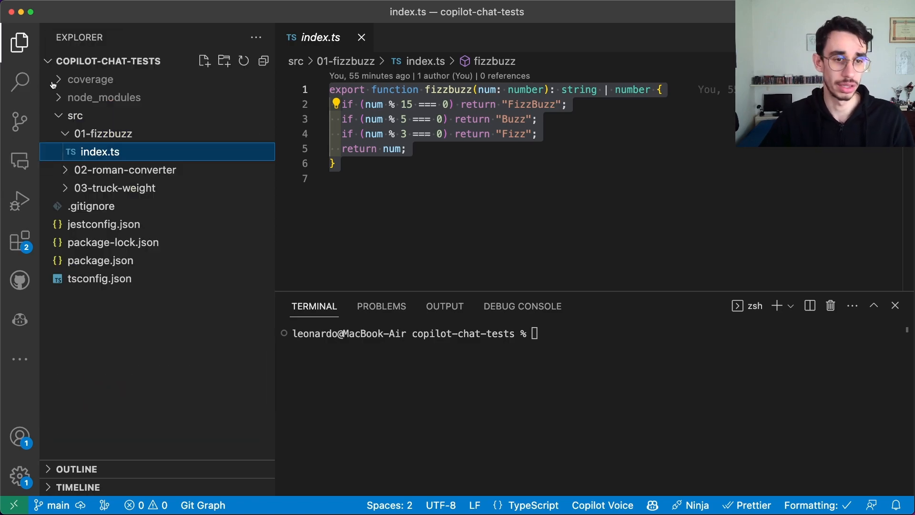
# - Create test.ts in 01-fizzbuzz and insert Copilot's generated tests into it
pyautogui.write('tes')
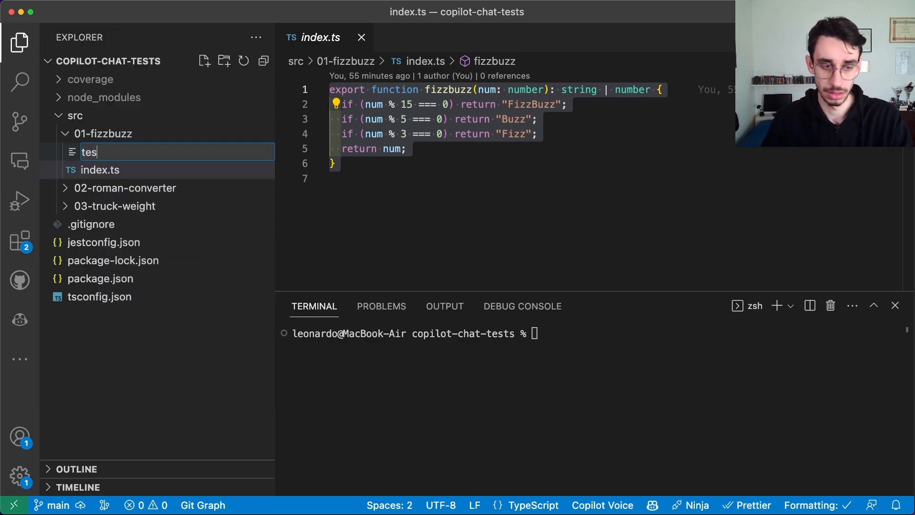
pyautogui.press('Enter')
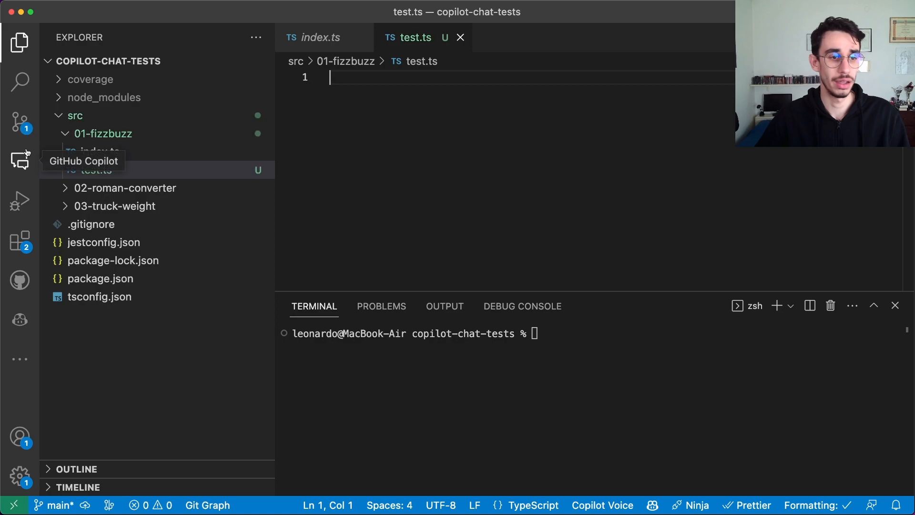
pyautogui.click(19, 161)
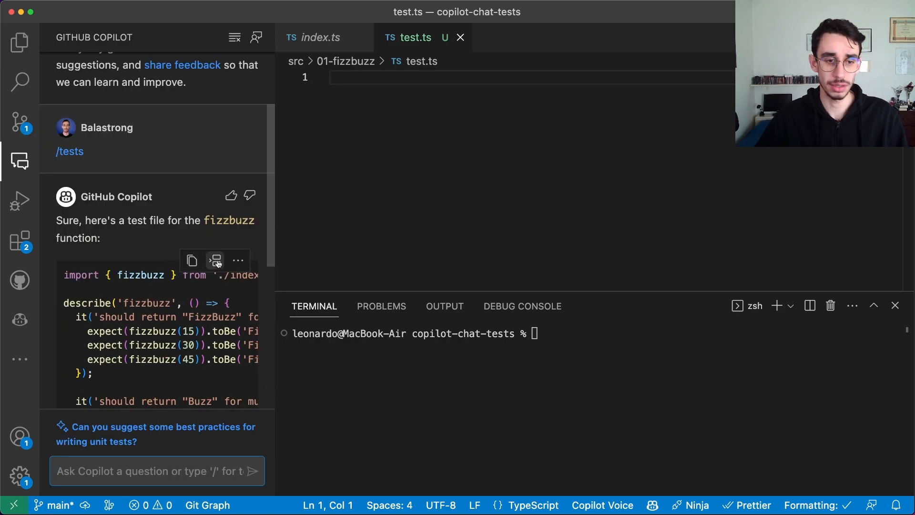
pyautogui.click(215, 261)
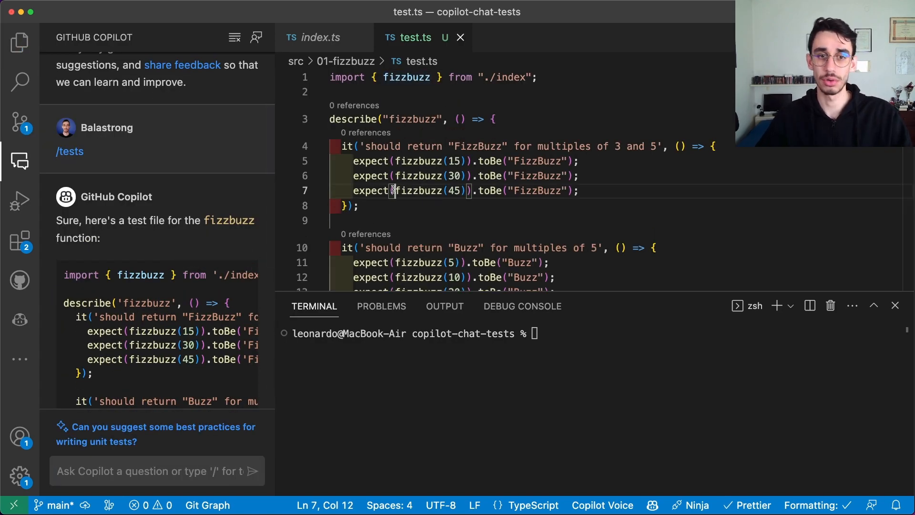
# - Run 'nr test' in the terminal, all 4 tests passing with 100% coverage
pyautogui.write('nr tes')
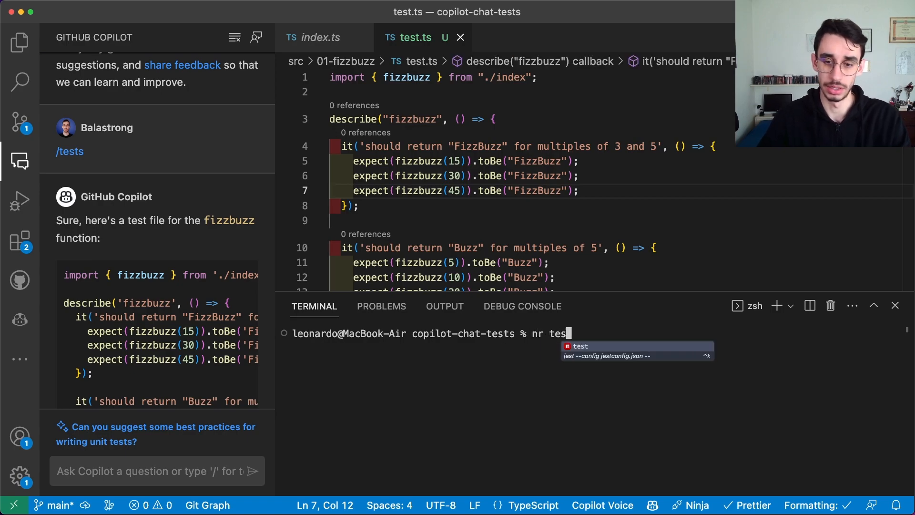
pyautogui.press('Enter')
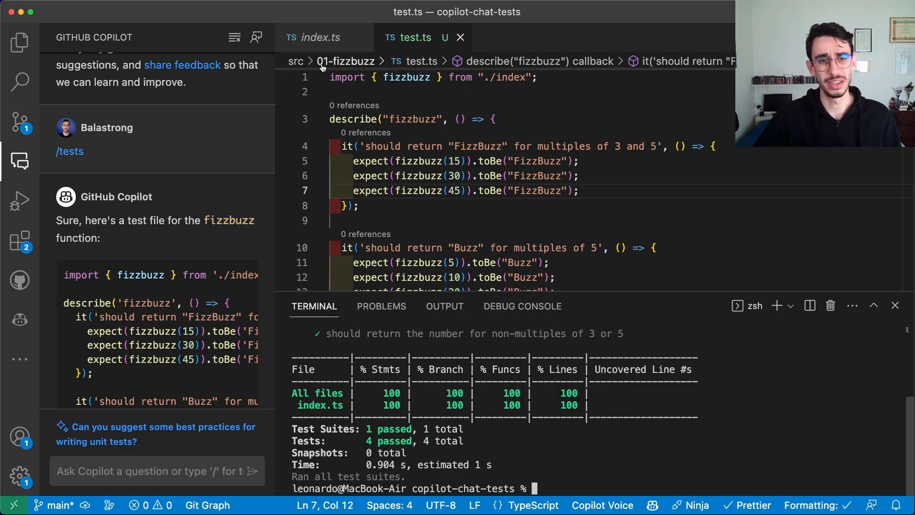
pyautogui.click(319, 37)
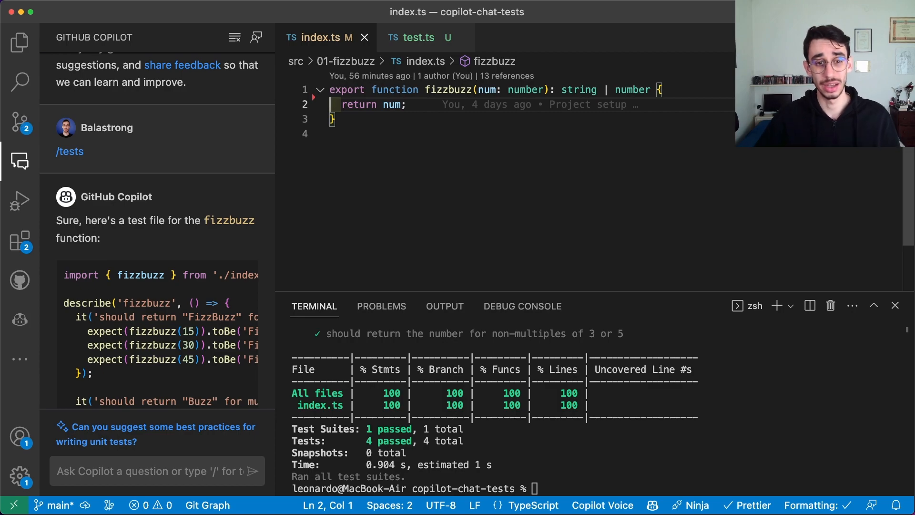
# - Select the stubbed fizzbuzz and have Copilot regenerate tests still expecting Fizz/Buzz/FizzBuzz
pyautogui.press('Cmd+A')
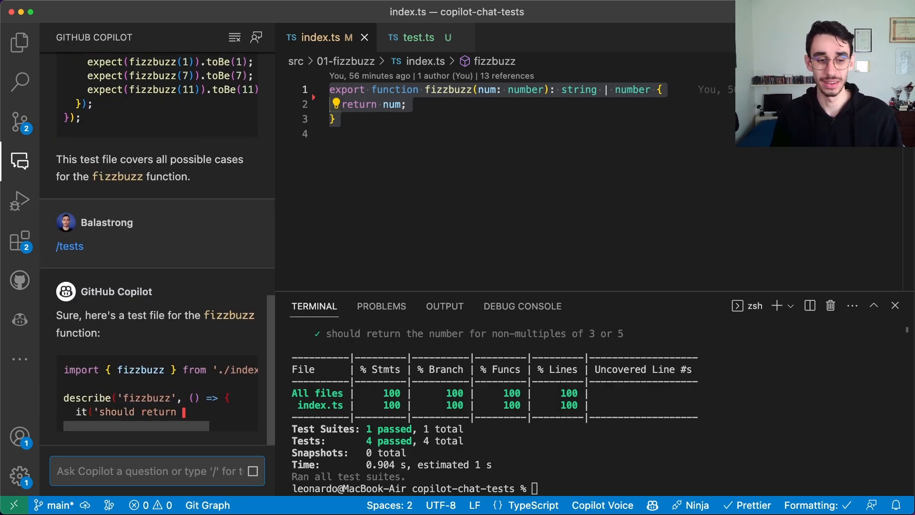
pyautogui.scroll(-3)
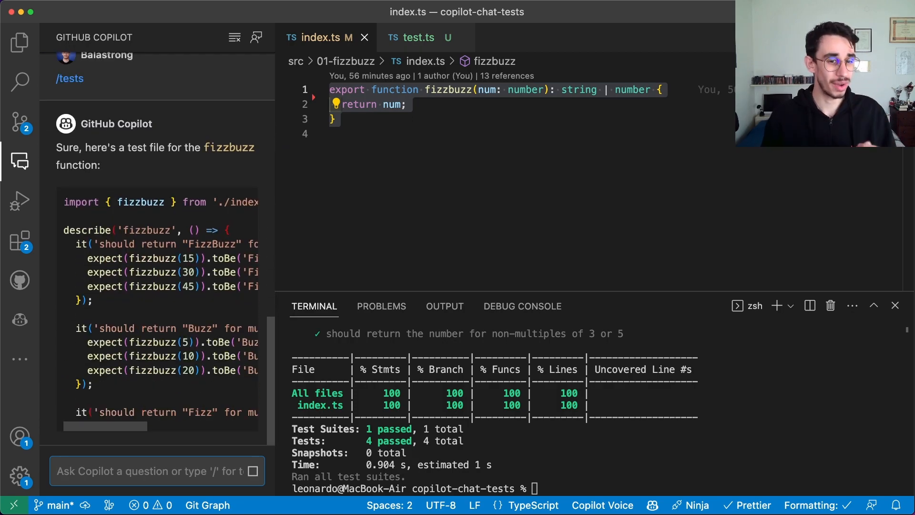
pyautogui.scroll(-3)
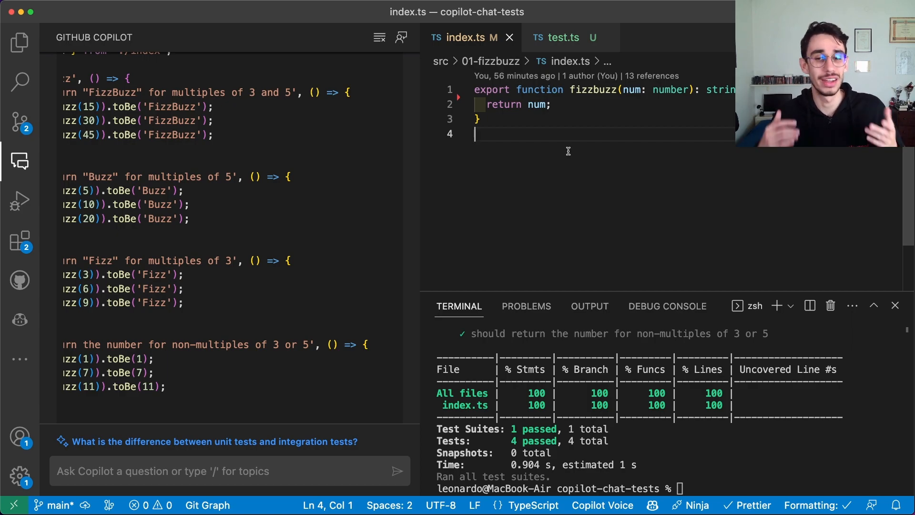
# - Rename fizzbuzz to double returning num * 2 and request Copilot tests for it
pyautogui.click(592, 89)
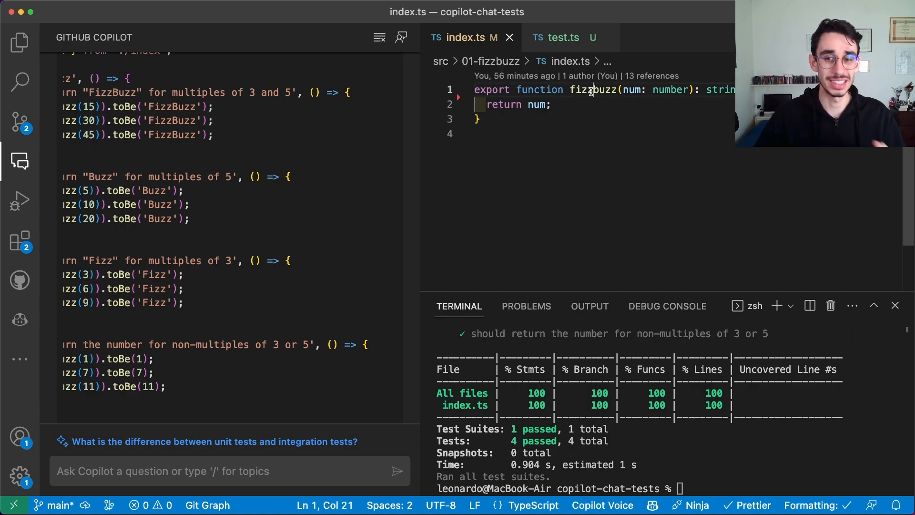
pyautogui.doubleClick(592, 90)
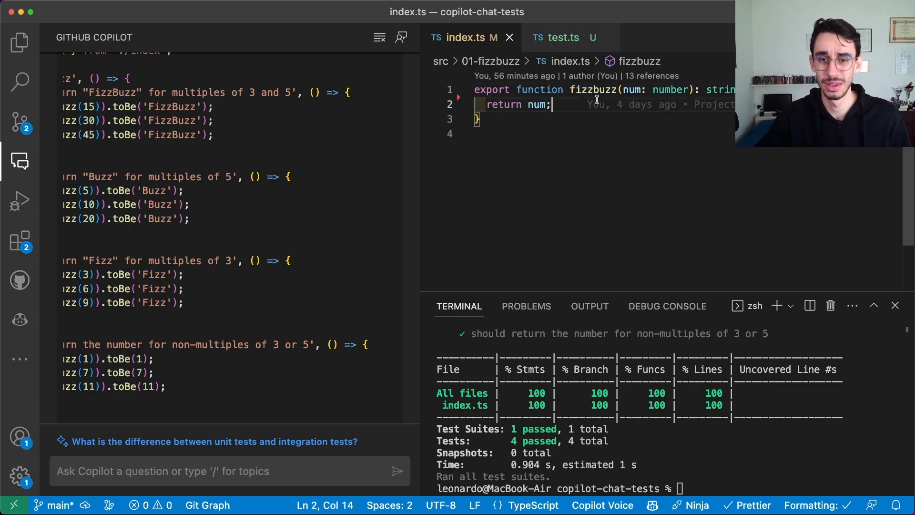
pyautogui.doubleClick(537, 104)
pyautogui.write(' * 2')
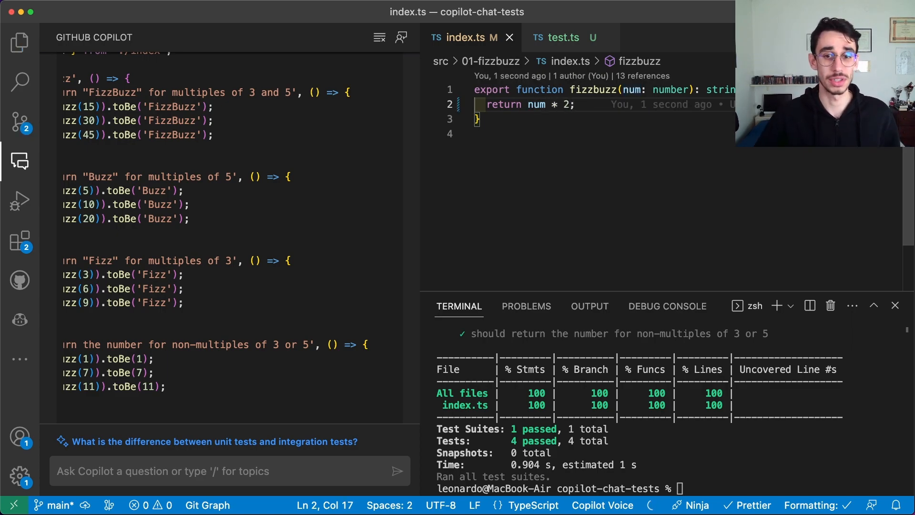
pyautogui.click(202, 471)
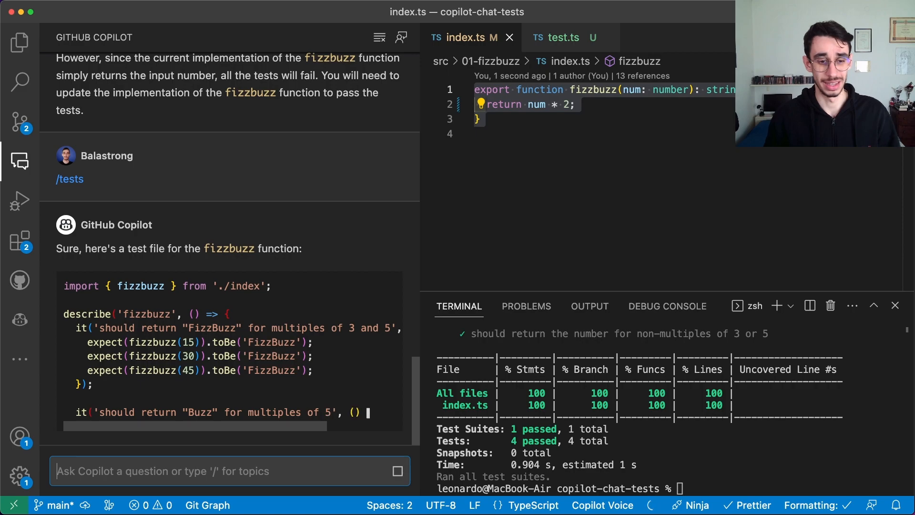
pyautogui.scroll(-3)
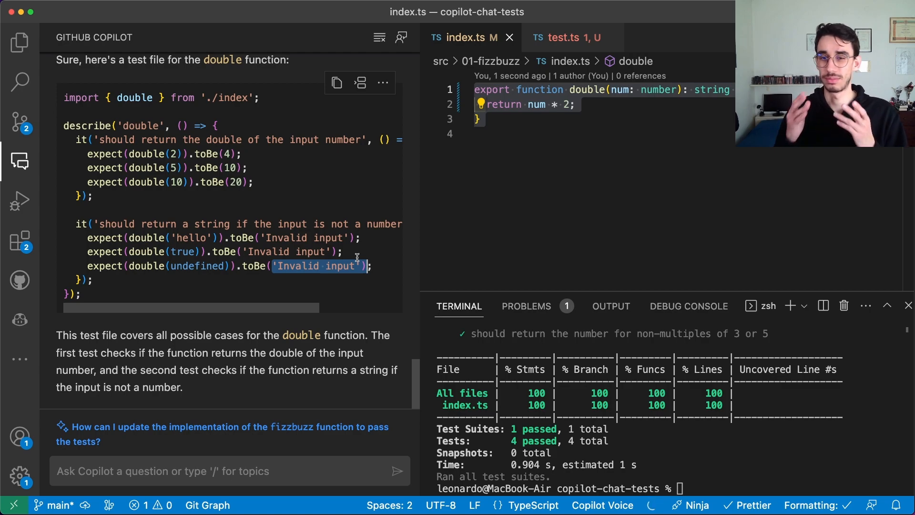
# - Insert the double tests into test.ts and cast the string and boolean arguments 'as any'
pyautogui.click(526, 196)
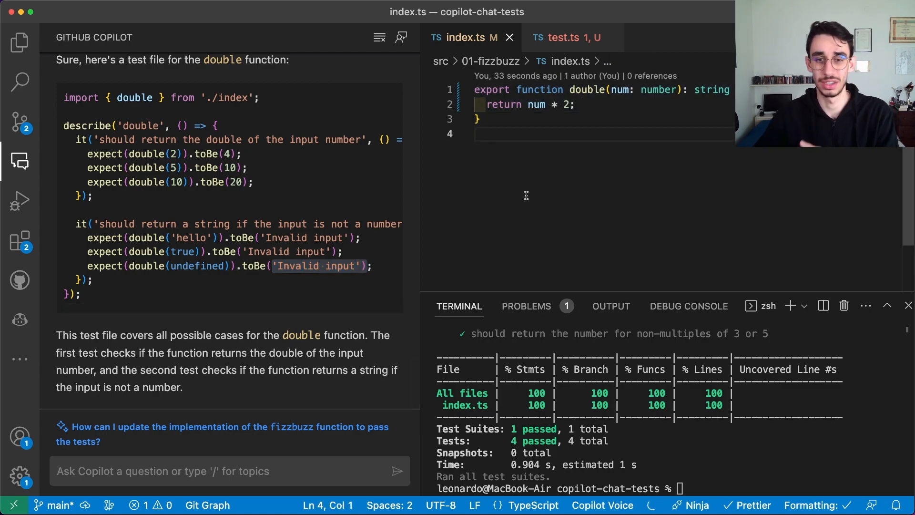
pyautogui.click(570, 37)
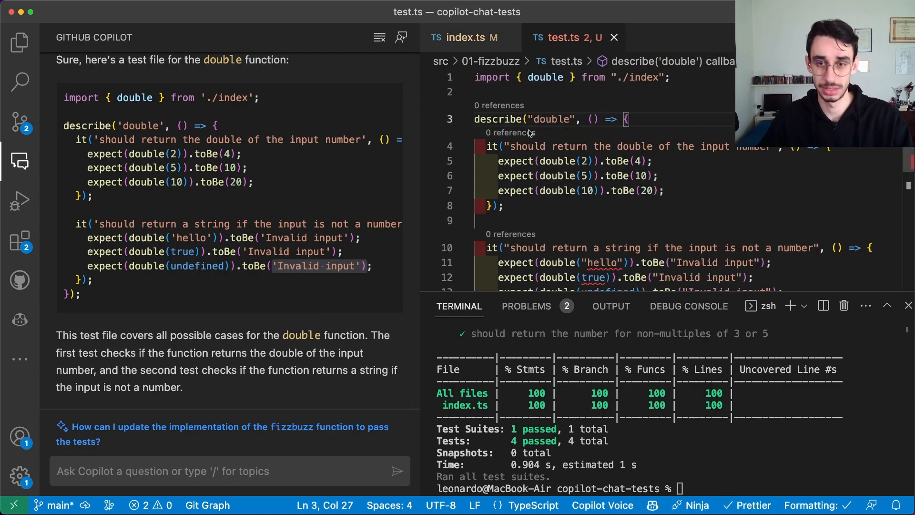
pyautogui.scroll(-3)
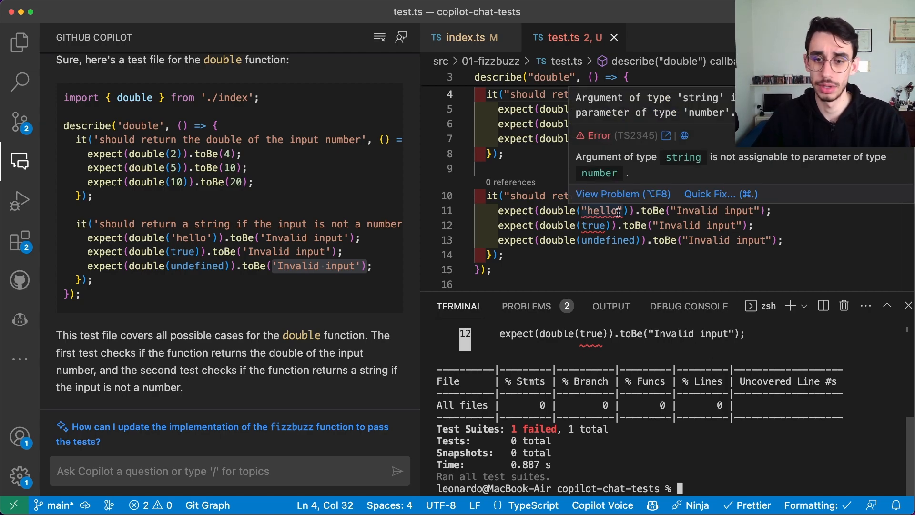
pyautogui.write('as any')
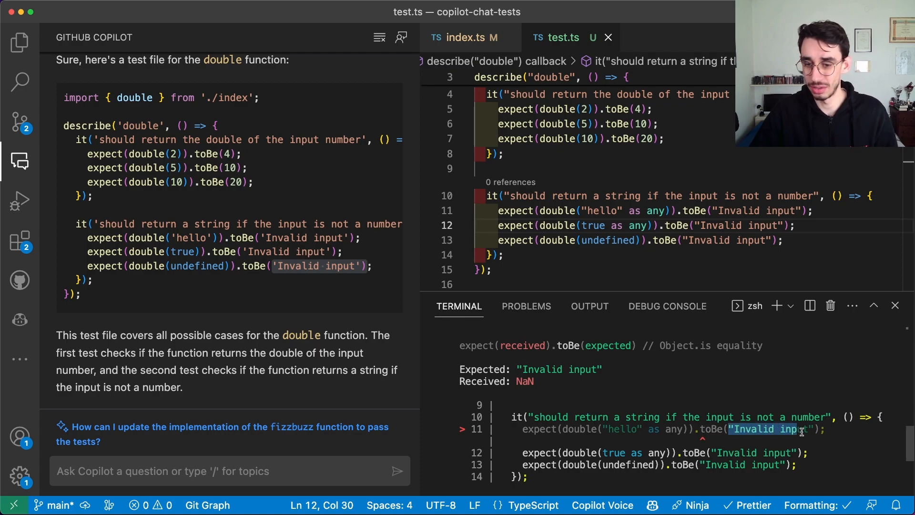
# - Run the double tests, which fail returning NaN instead of 'Invalid input', then go back to index.ts
pyautogui.click(467, 37)
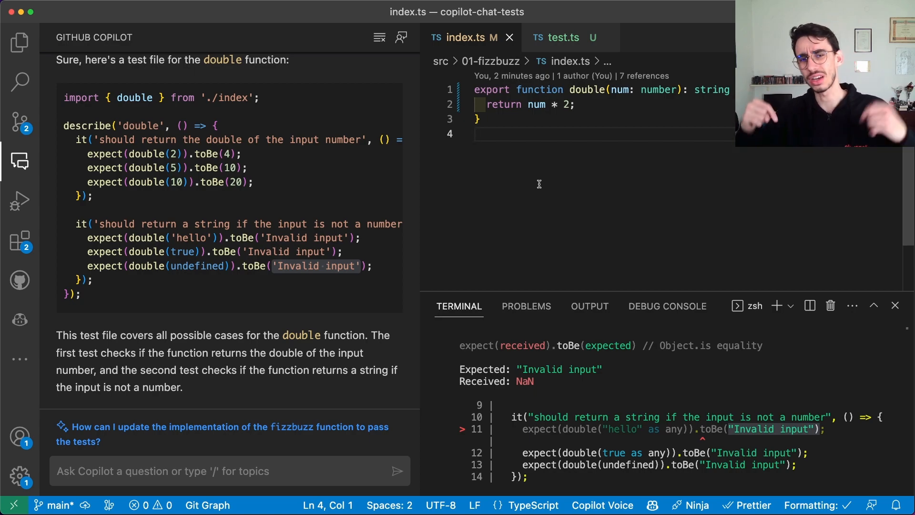
pyautogui.click(18, 43)
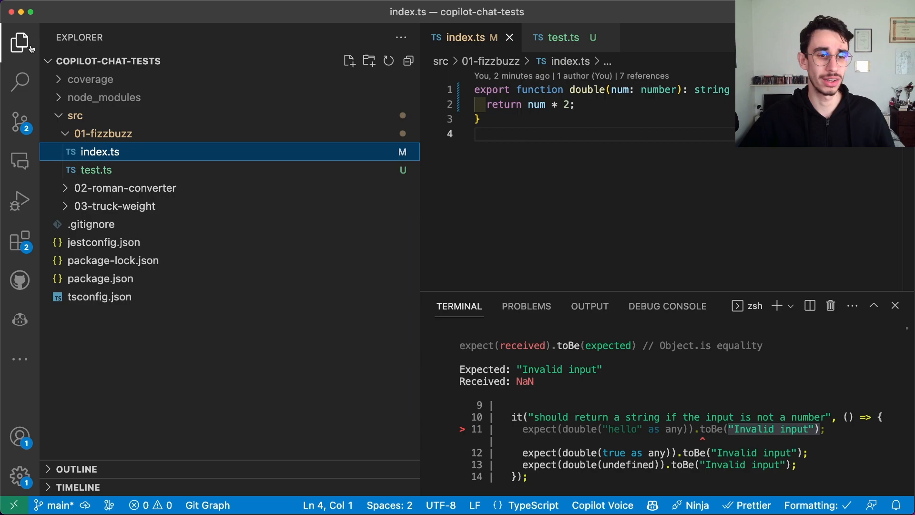
# - Open 02-roman-converter/index.ts, select all its calculate code and bring up Copilot Chat
pyautogui.click(125, 188)
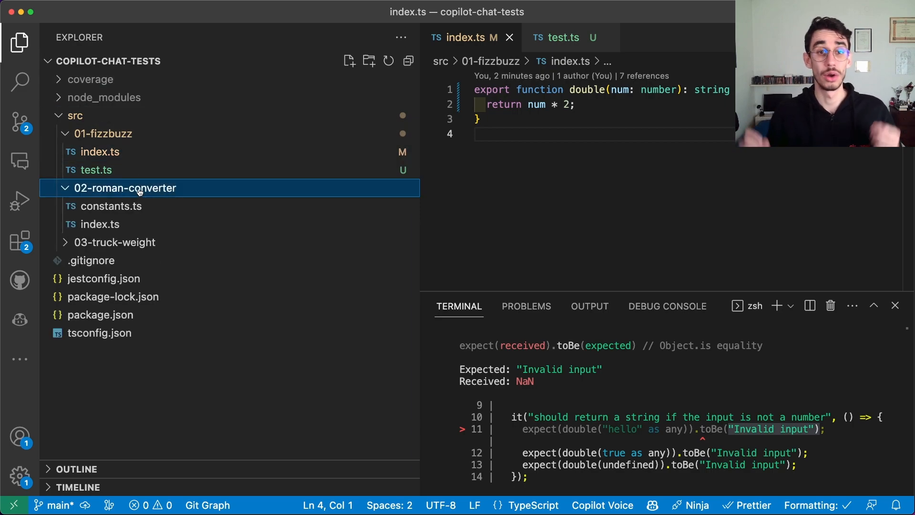
pyautogui.click(101, 224)
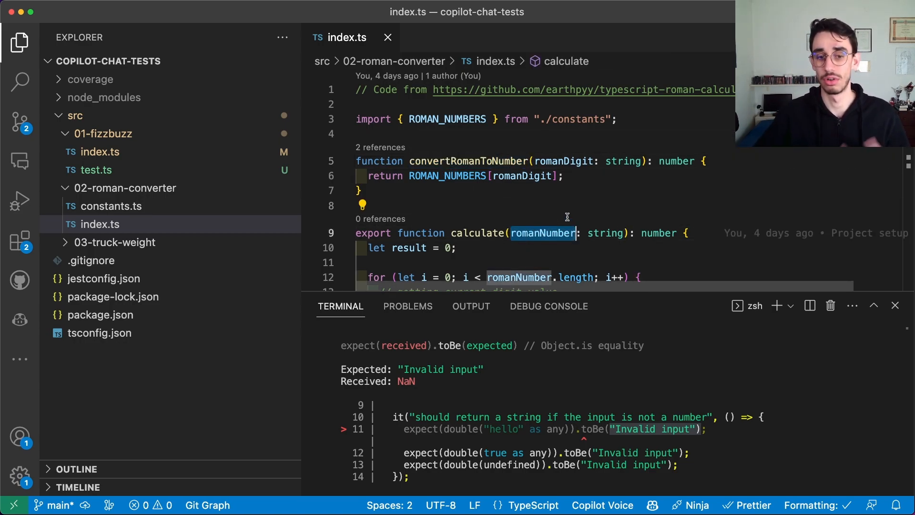
pyautogui.scroll(-3)
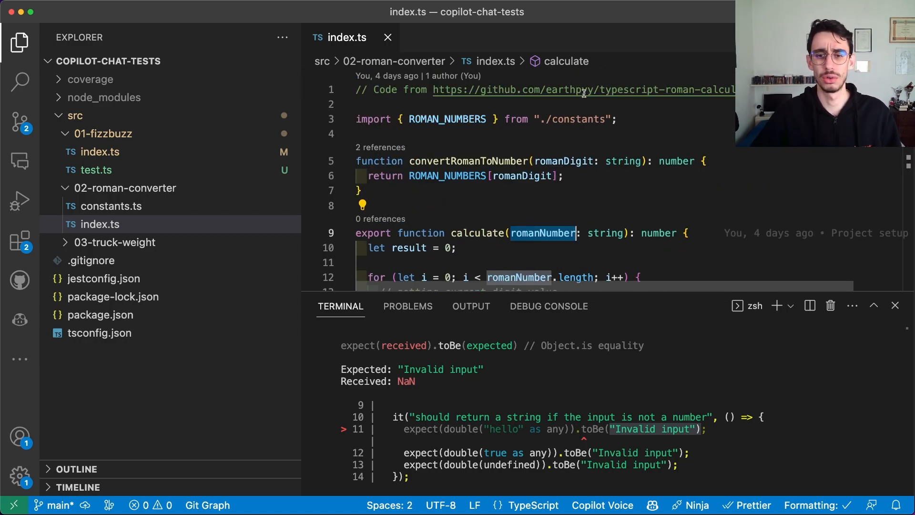
pyautogui.moveTo(591, 119)
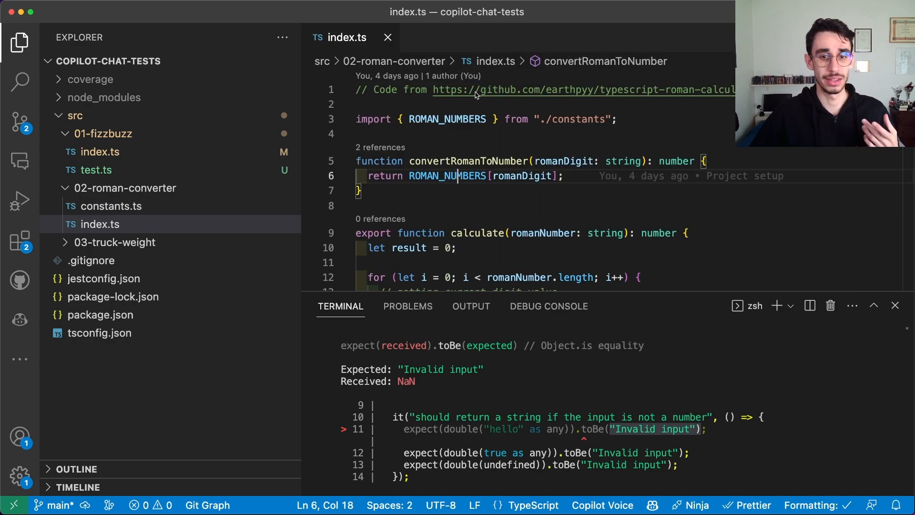
pyautogui.press('cmd+a')
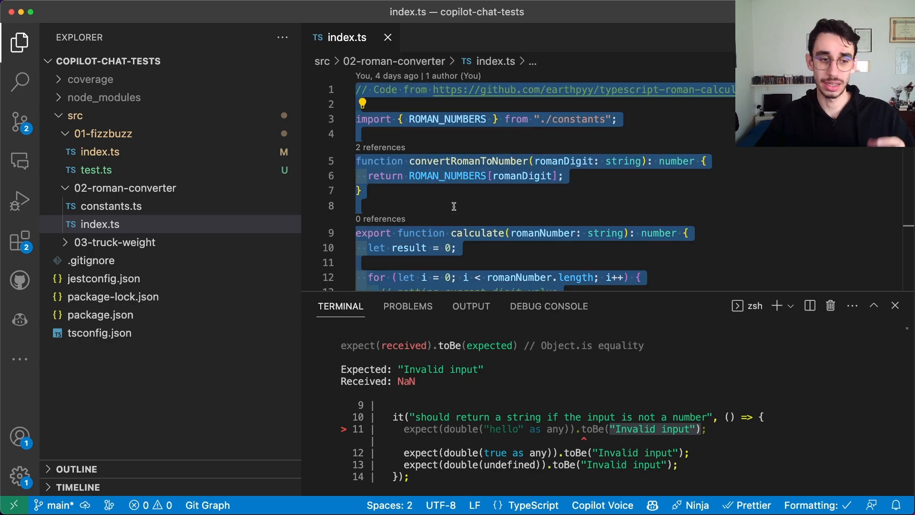
pyautogui.click(17, 161)
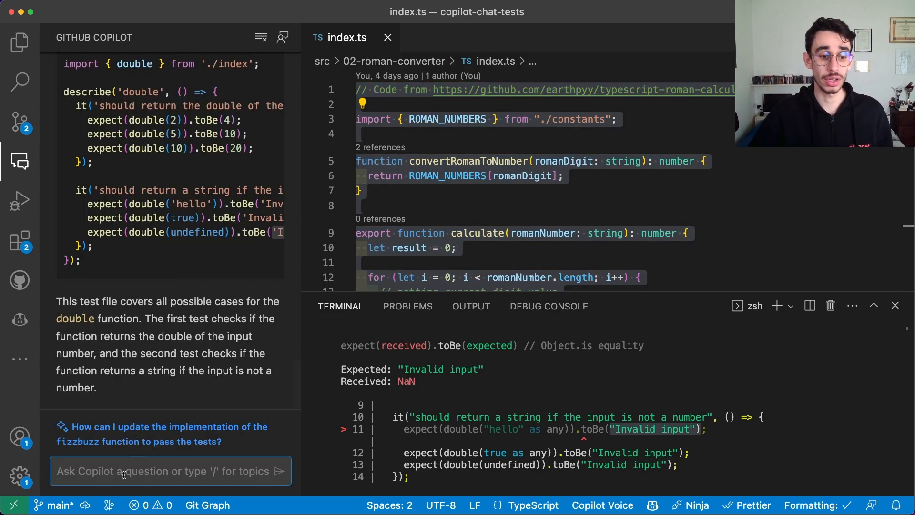
# - Send /tests for the Roman converter and place Copilot's Jest tests into a new test.ts
pyautogui.write('/tests')
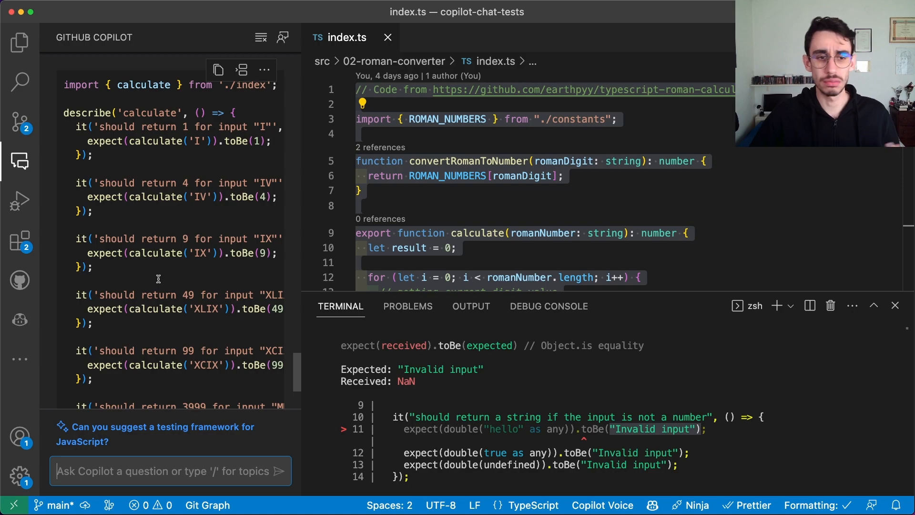
pyautogui.click(18, 44)
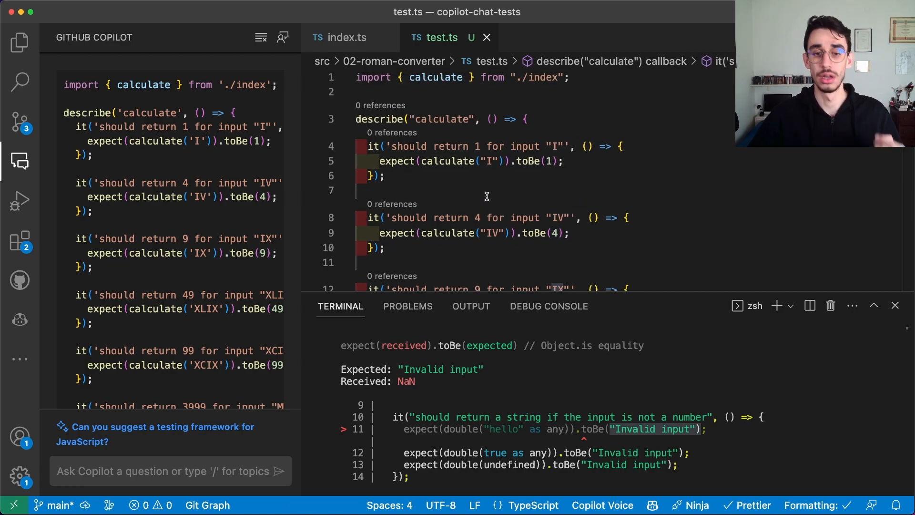
pyautogui.click(356, 190)
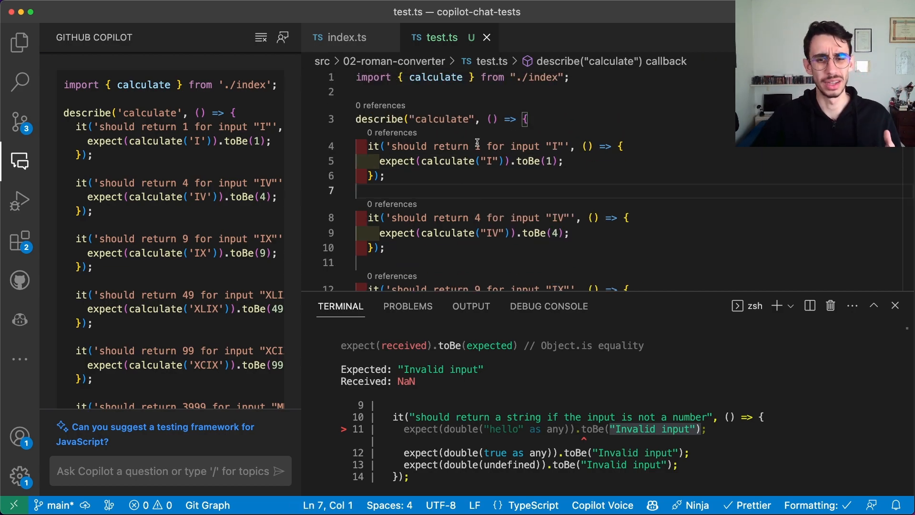
pyautogui.click(553, 146)
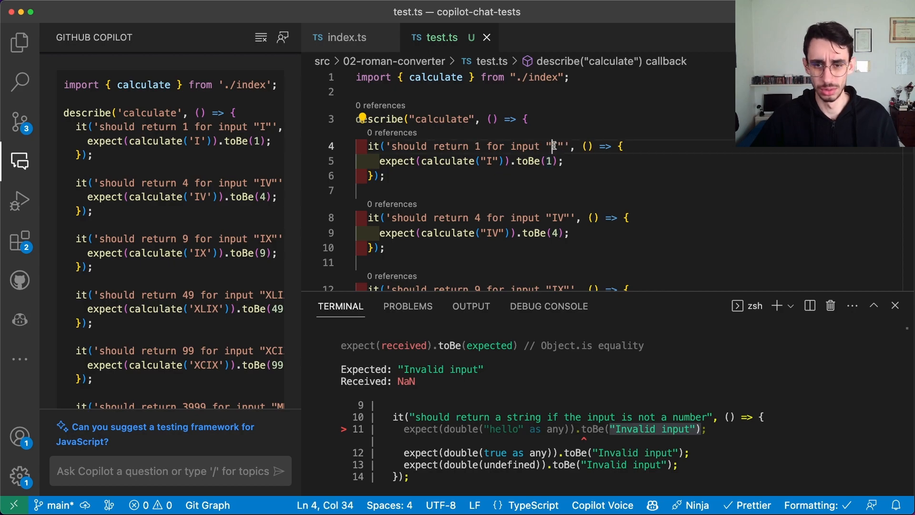
pyautogui.click(348, 38)
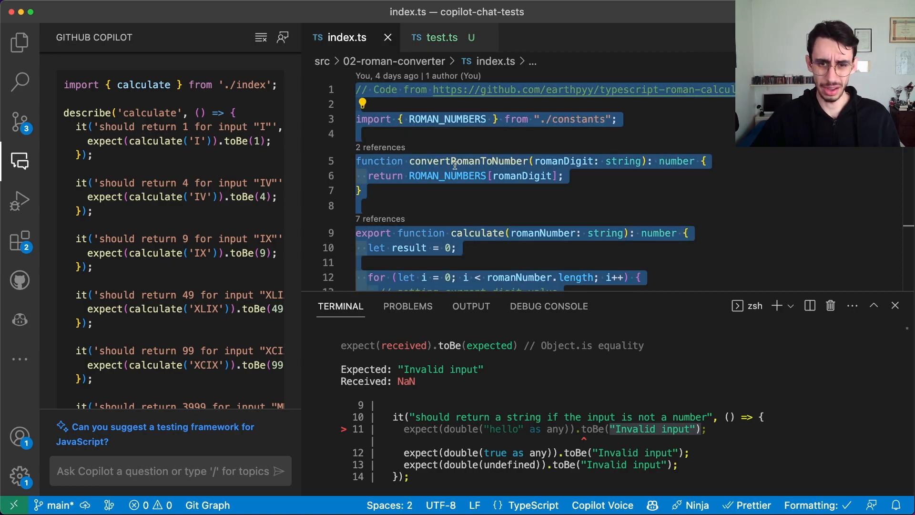
# - In constants.ts change ROMAN_NUMBERS so V maps to 7 instead of 5, then return to test.ts
pyautogui.scroll(-3)
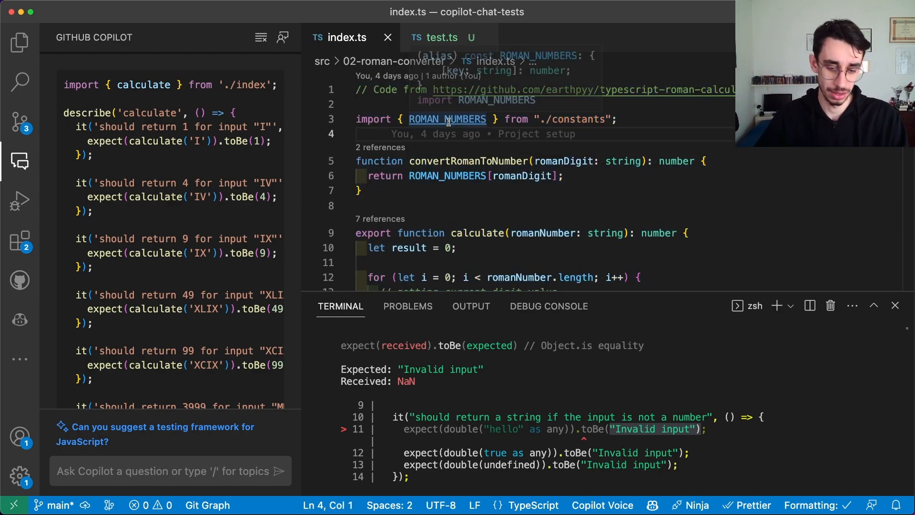
pyautogui.click(447, 119)
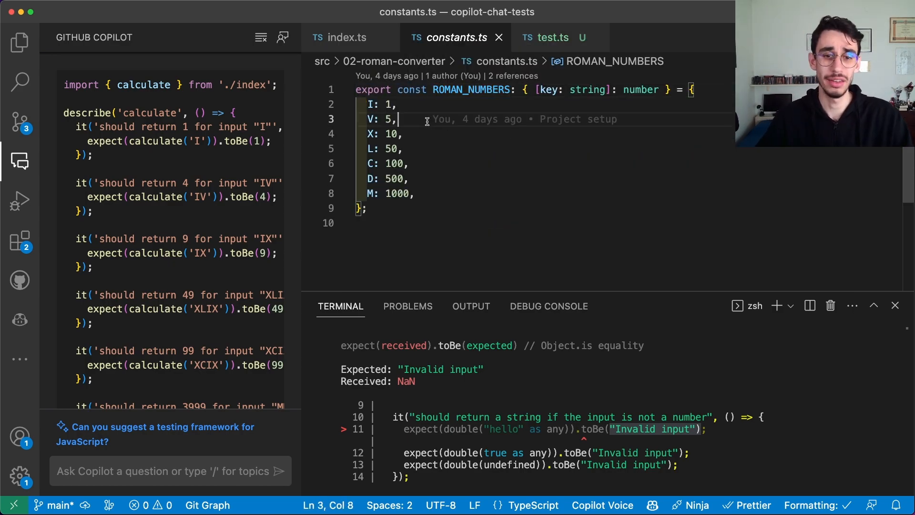
pyautogui.write('7')
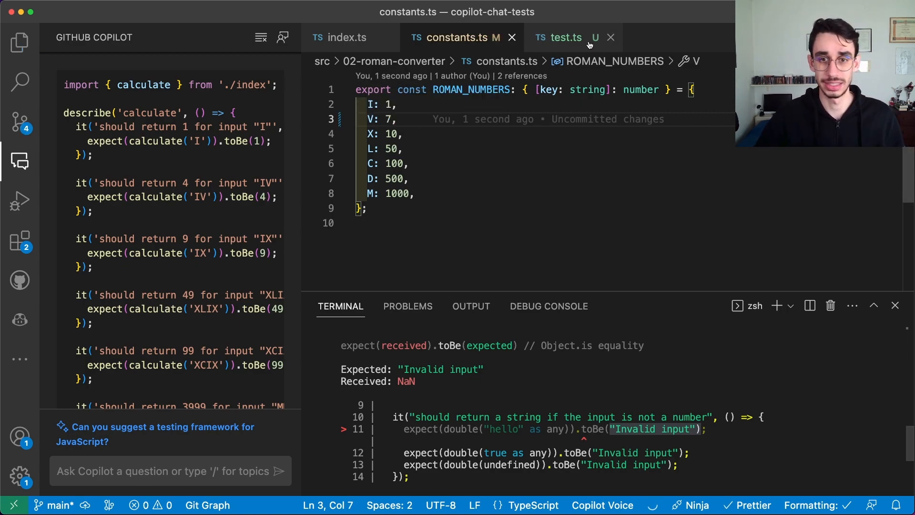
pyautogui.click(566, 38)
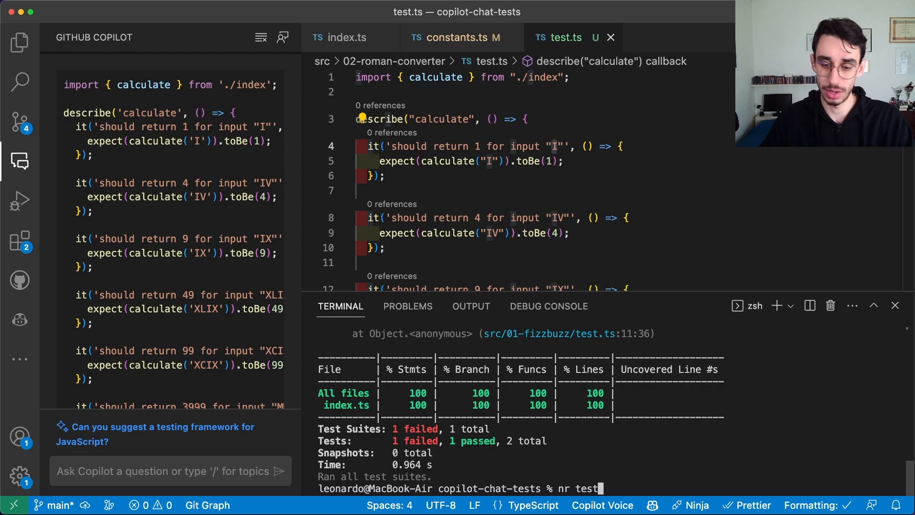
# - Run 'nr test -g roman', failing on IV (expected 4, received 6), then open 03-truck-weight/index.ts
pyautogui.write('-g roman')
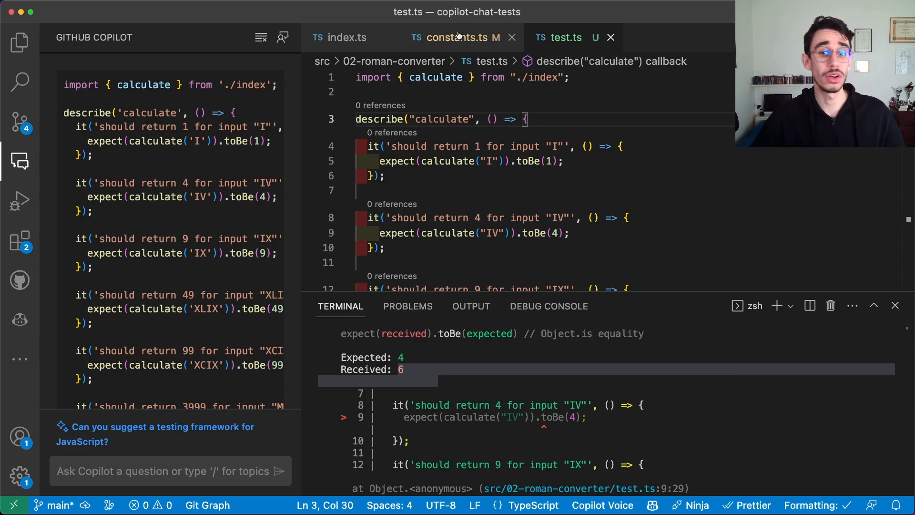
pyautogui.click(458, 38)
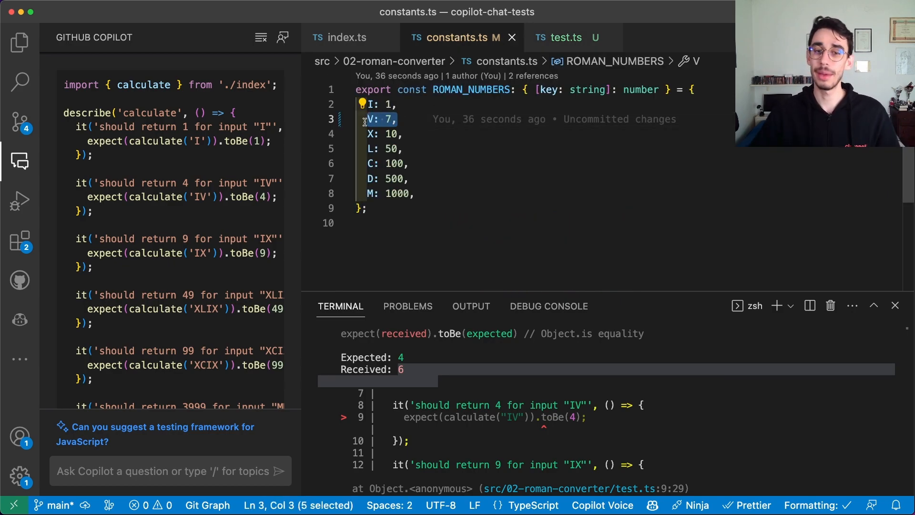
pyautogui.click(566, 37)
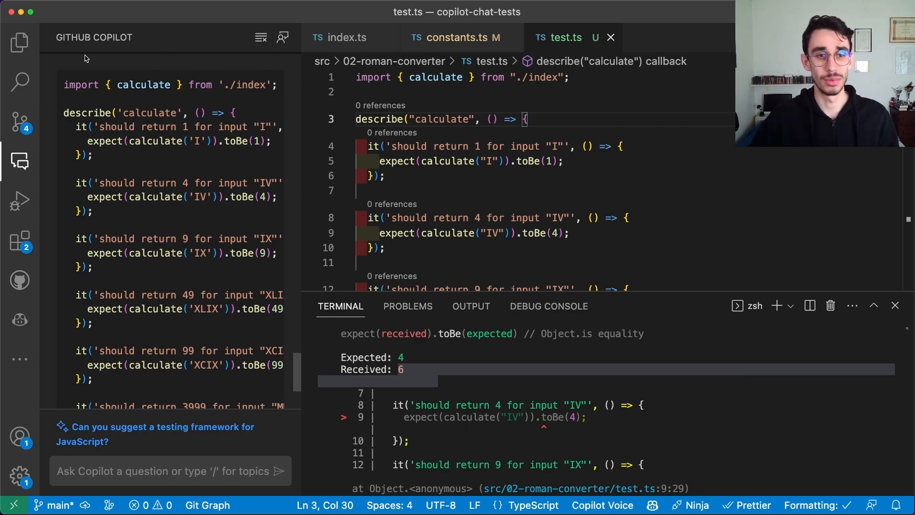
pyautogui.click(19, 43)
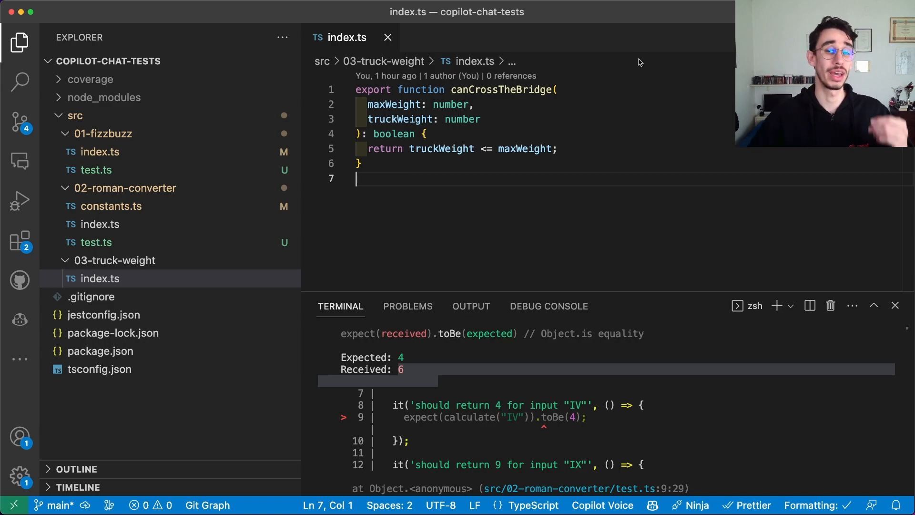
pyautogui.doubleClick(502, 90)
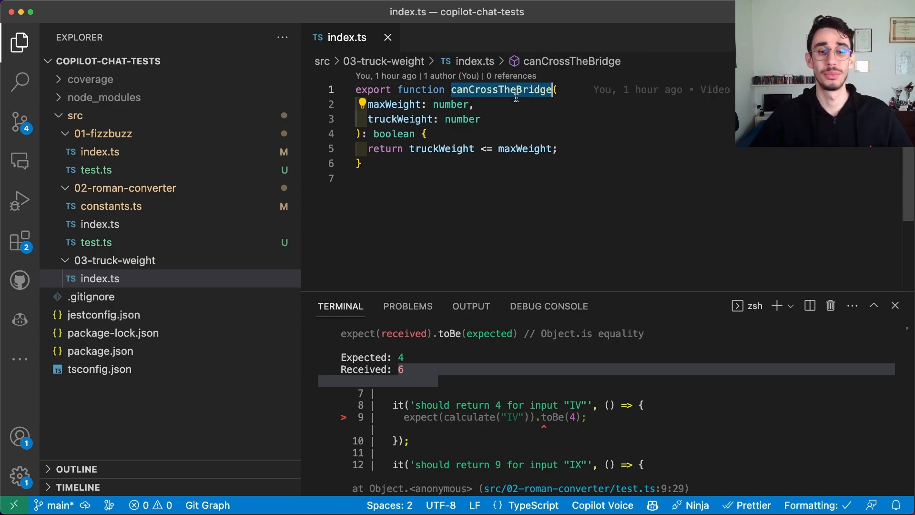
pyautogui.doubleClick(399, 119)
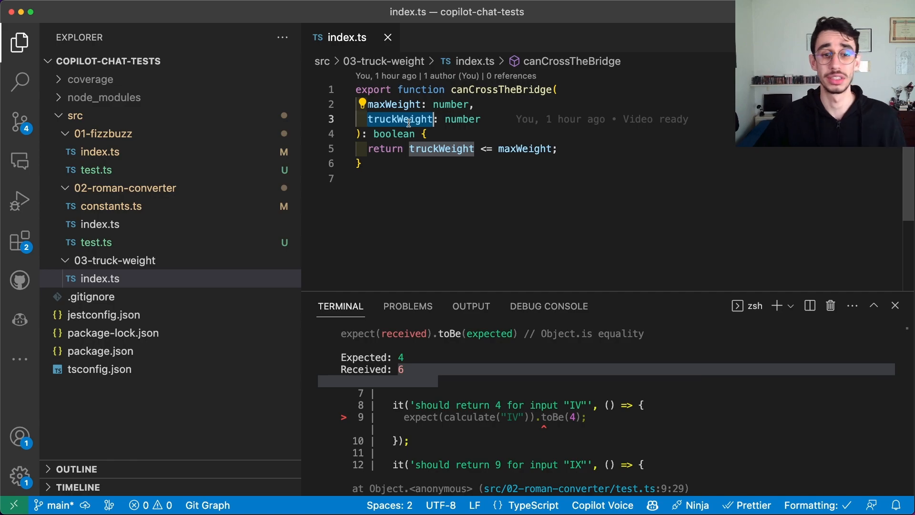
pyautogui.moveTo(456, 149)
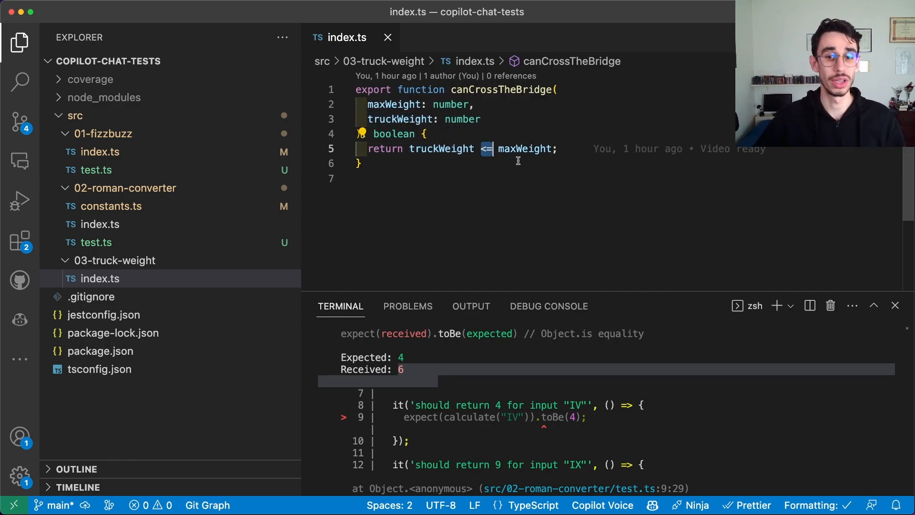
pyautogui.doubleClick(524, 149)
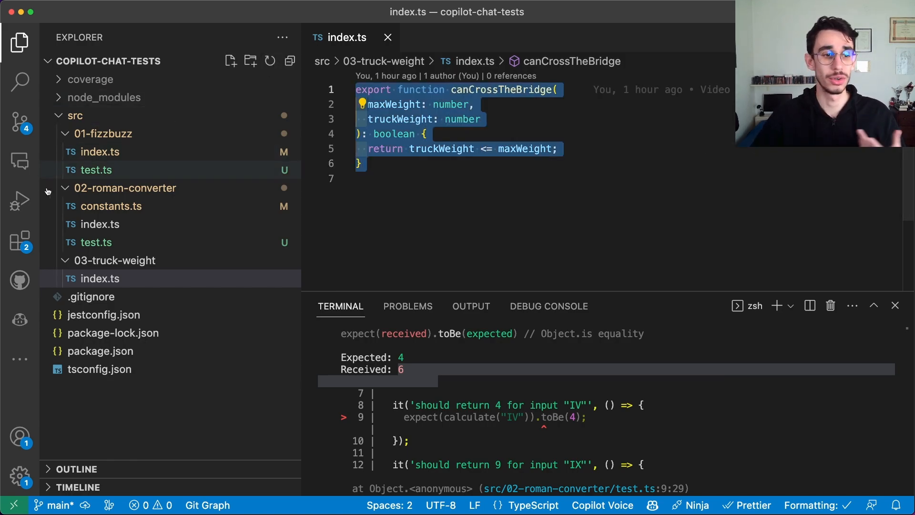
# - Request Copilot Chat unit tests for the selected canCrossTheBridge function via /tests
pyautogui.click(19, 161)
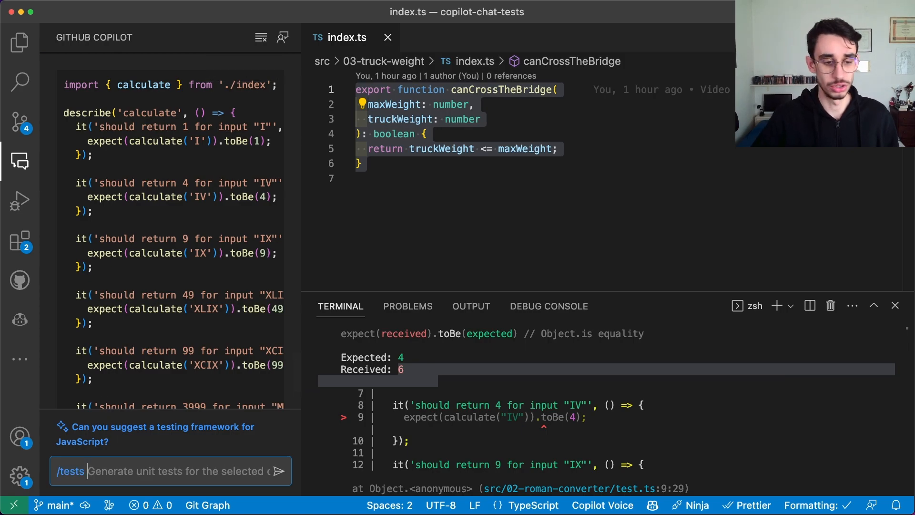
pyautogui.press('Enter')
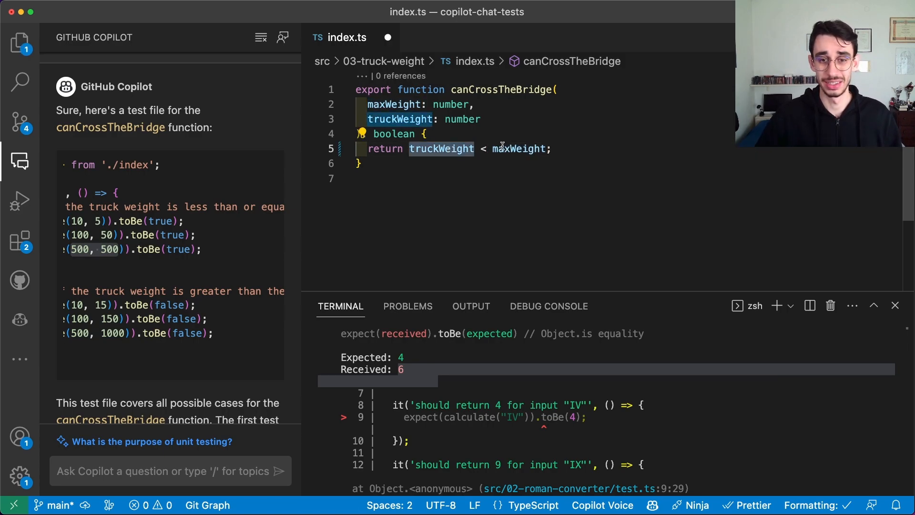
pyautogui.moveTo(501, 148)
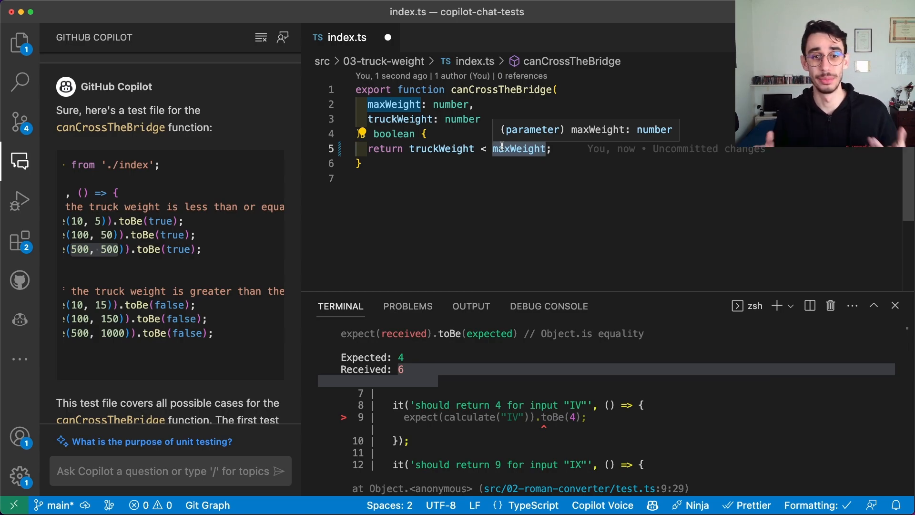
pyautogui.moveTo(302, 229)
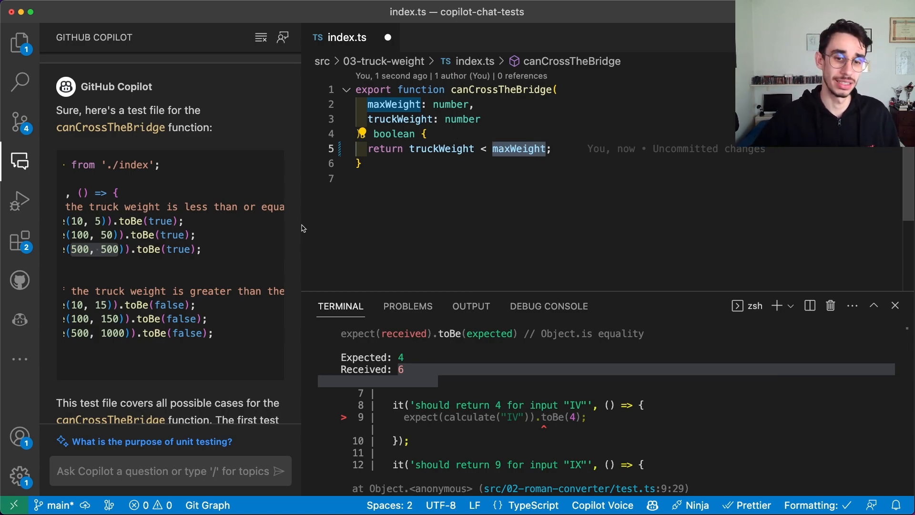